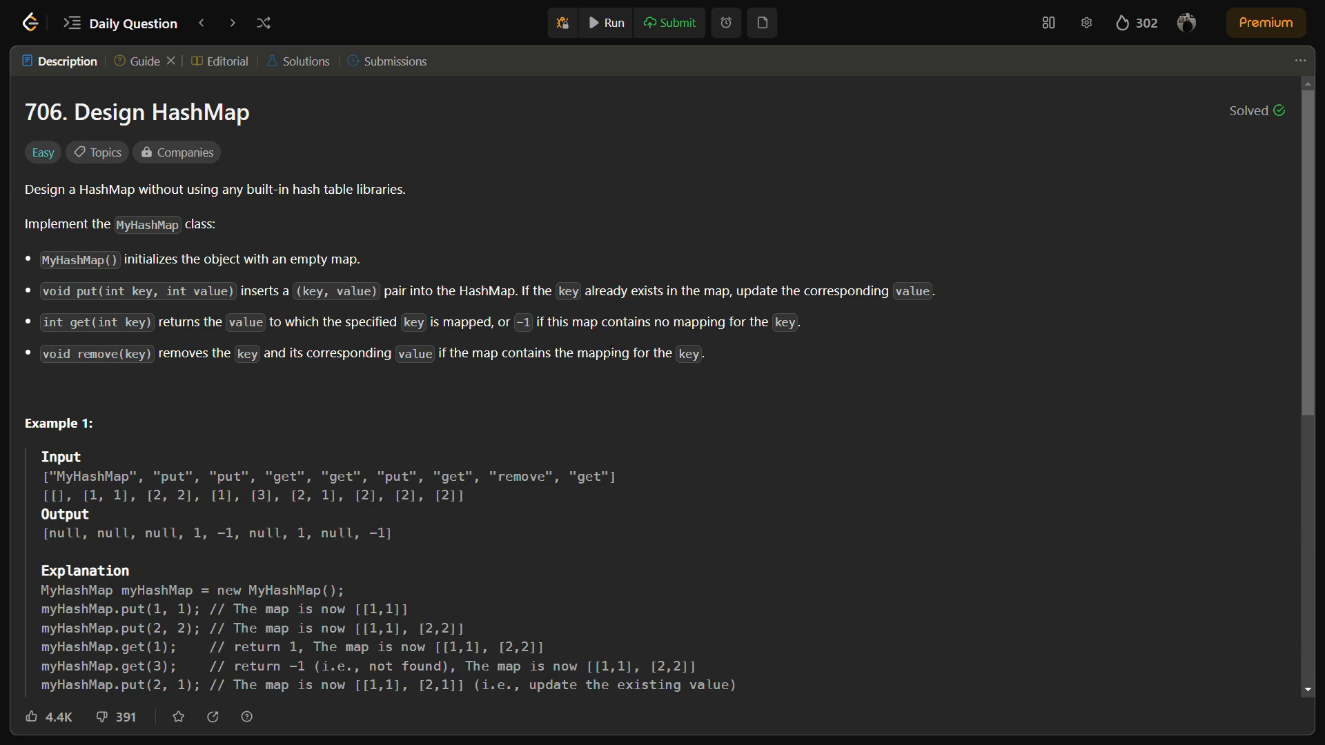
mouse_move(476, 392)
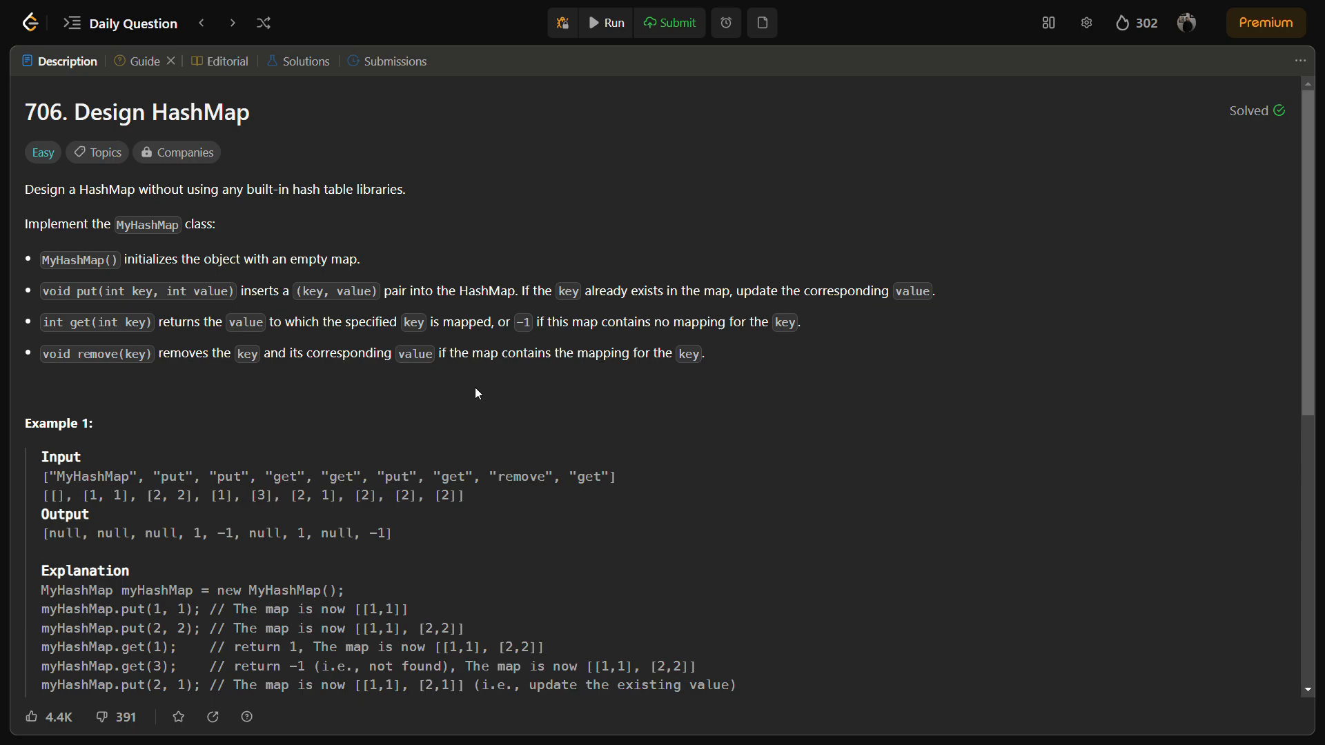
mouse_move(490, 382)
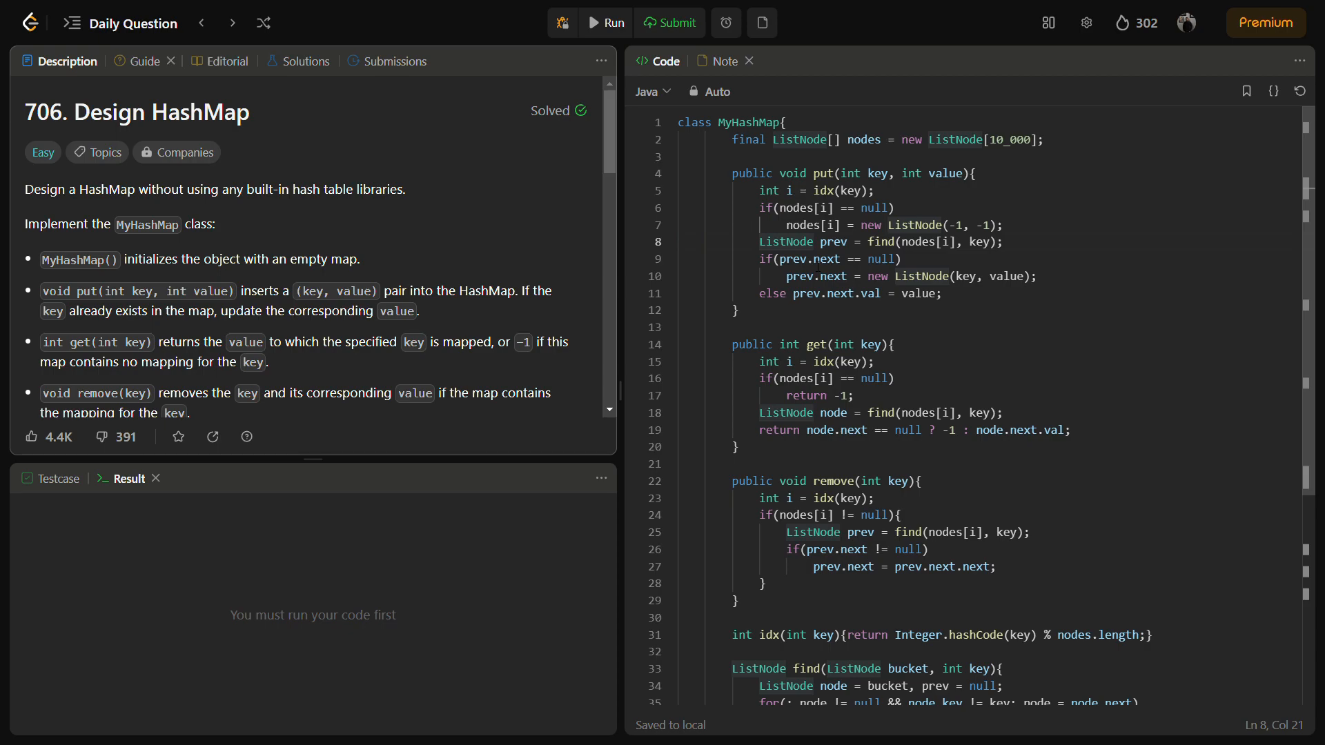
- Write the put, get and remove bodies that each find the key's node in its bucket list
scroll("down", 3)
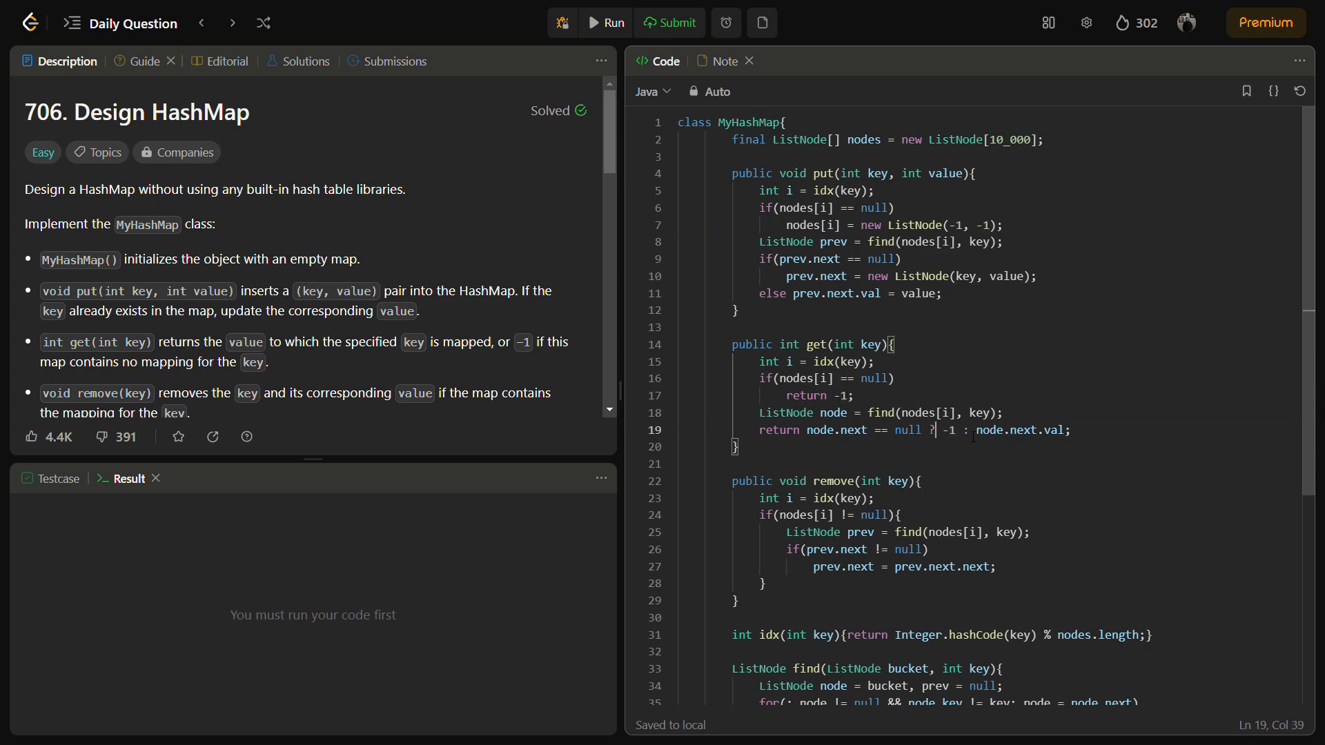
double_click(1023, 429)
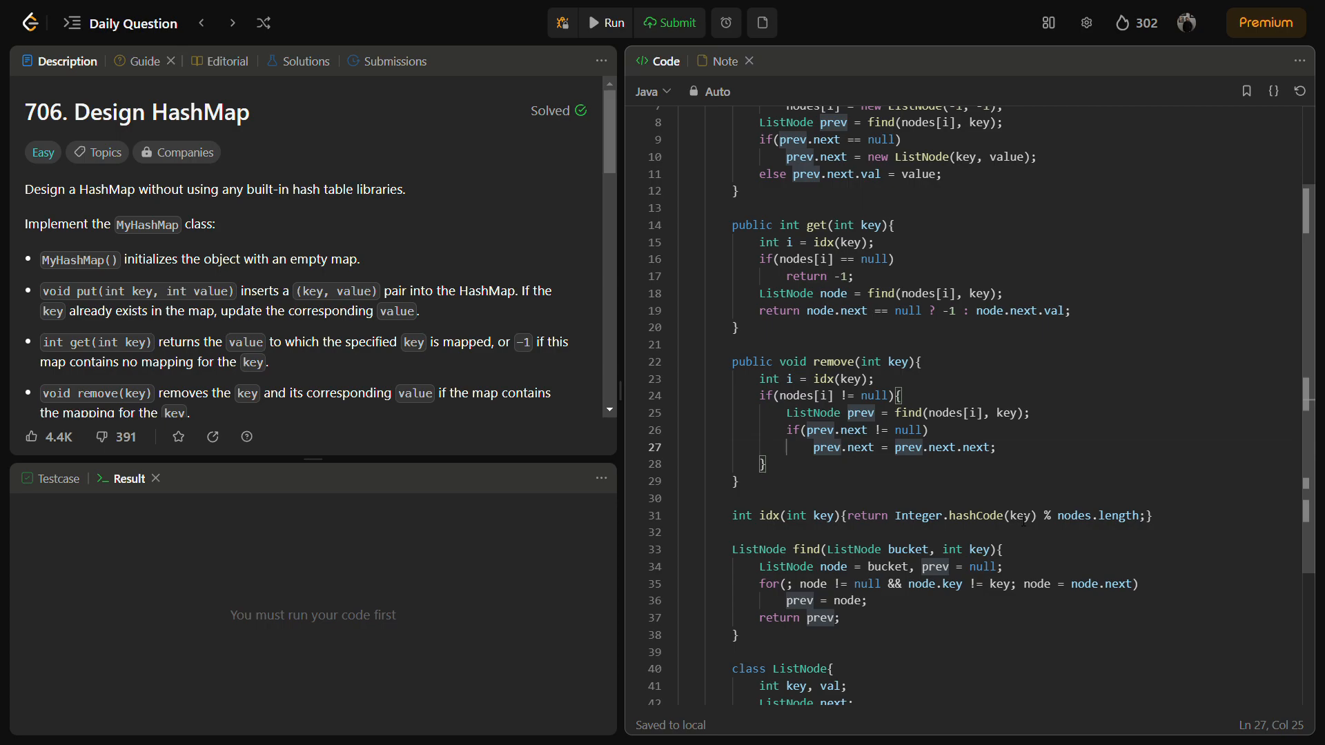
- Submit the finished MyHashMap solution for judging and wait for the pending result
left_click(840, 447)
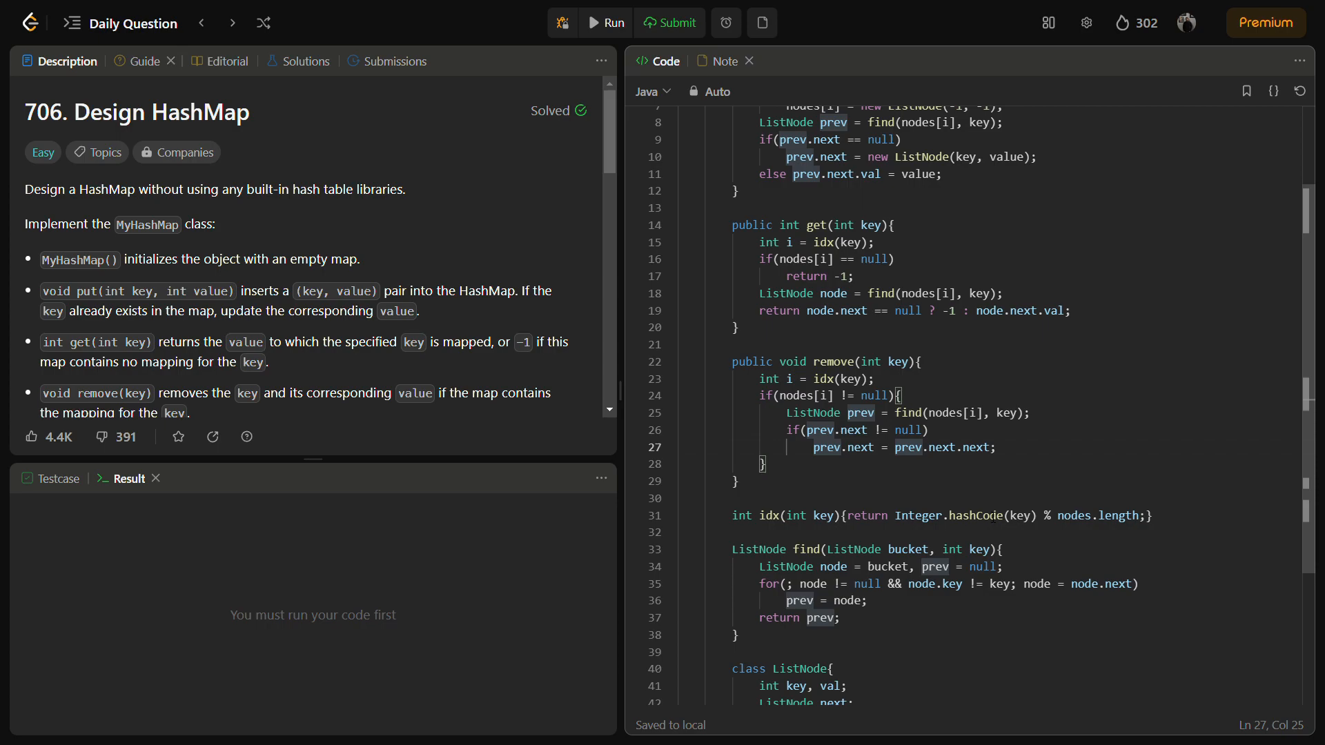
left_click(840, 447)
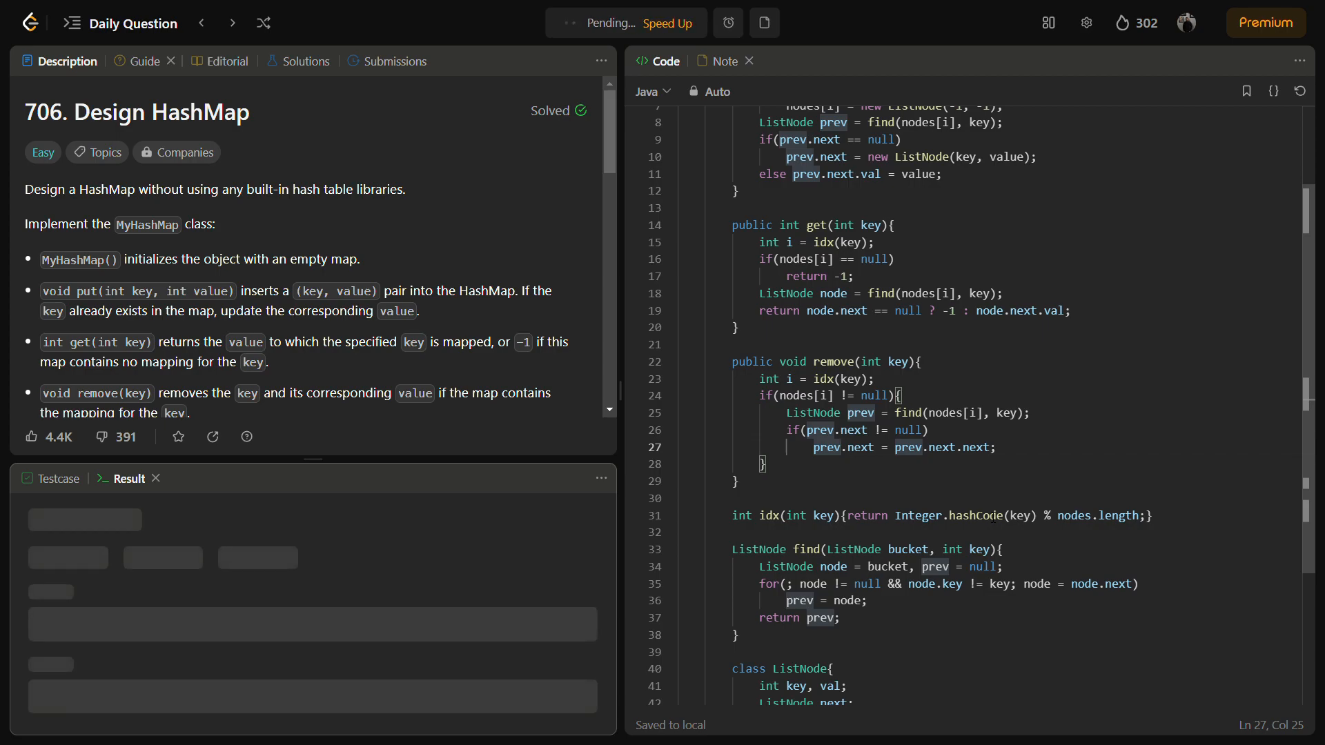
- View the Accepted result at 13 ms and 47.00 MB and dismiss the 303-day streak notice
left_click(668, 23)
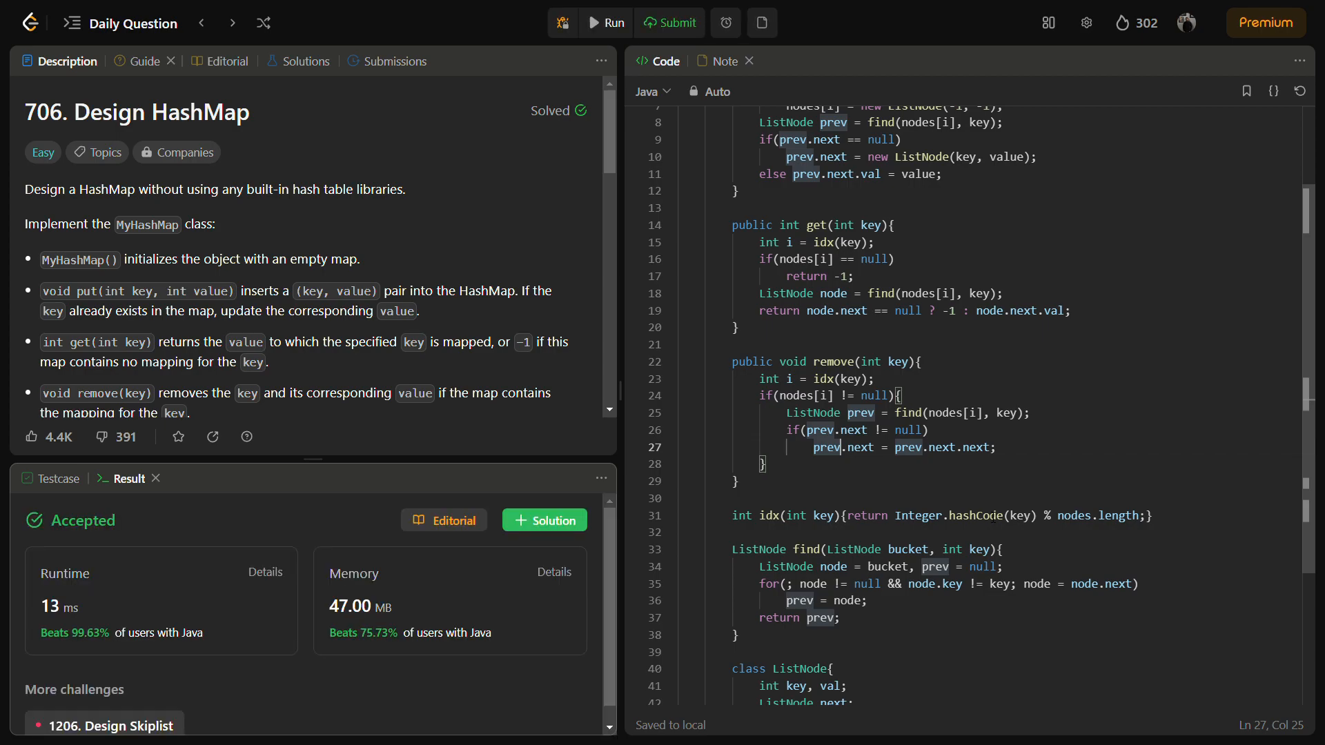
left_click(668, 24)
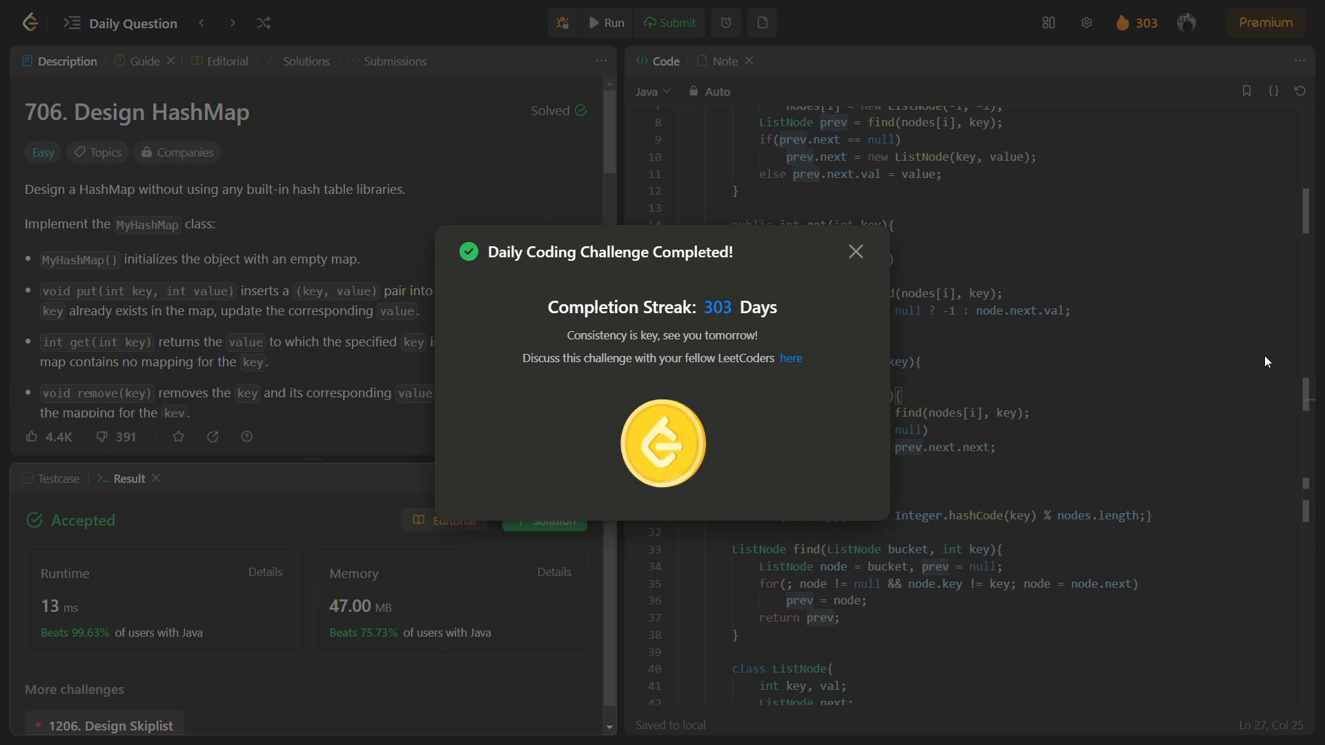
left_click(856, 251)
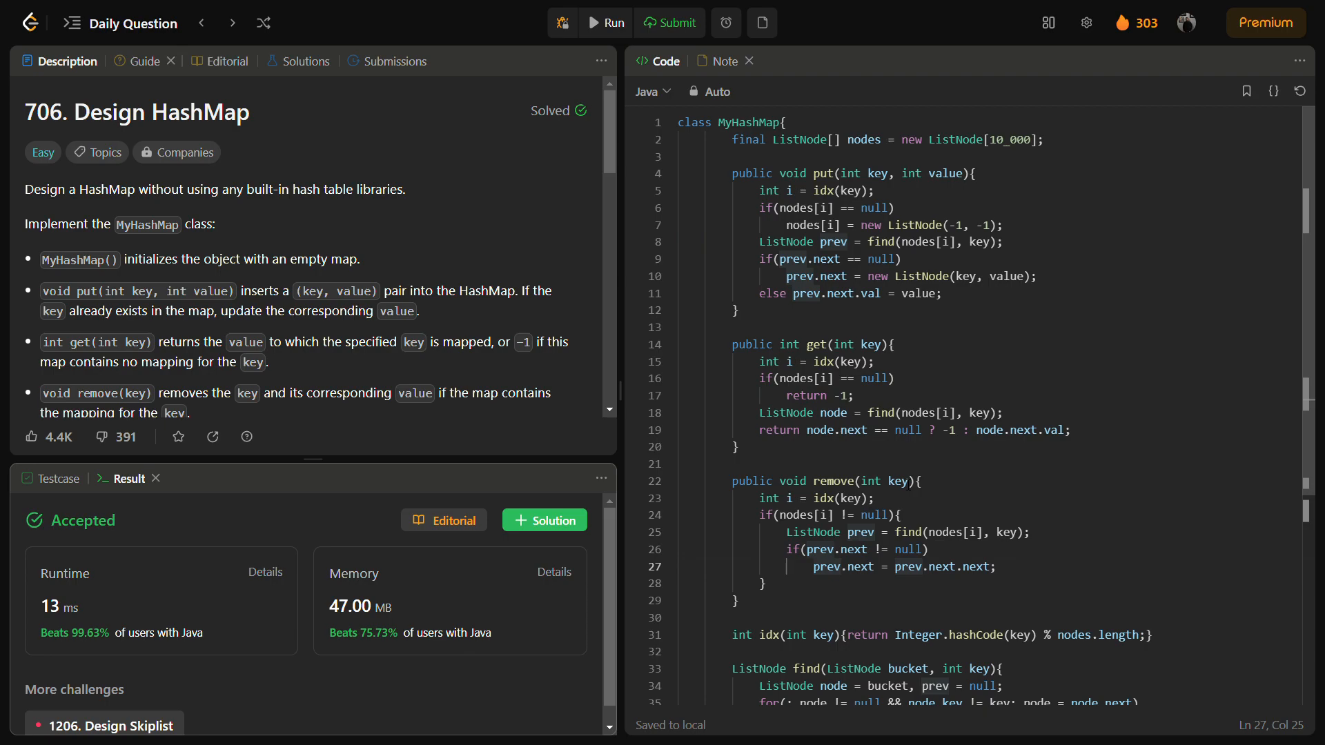
scroll("down", 3)
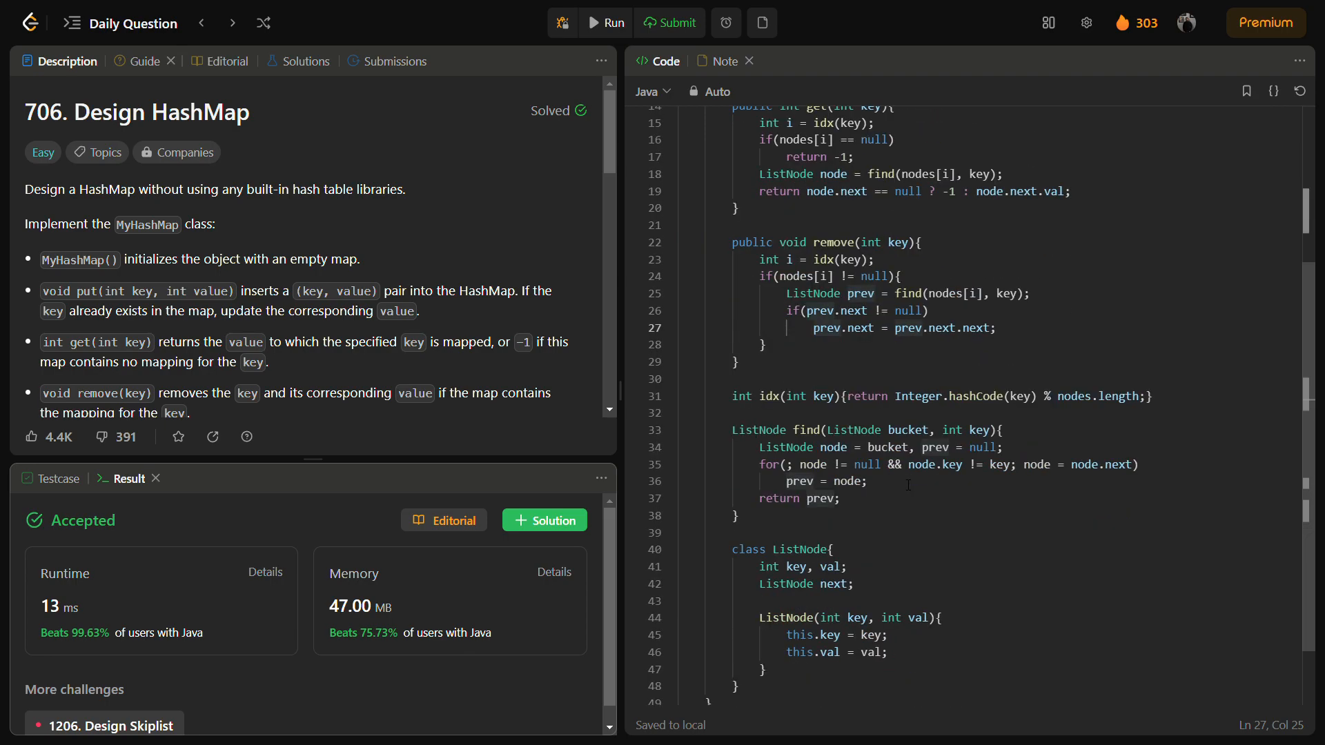